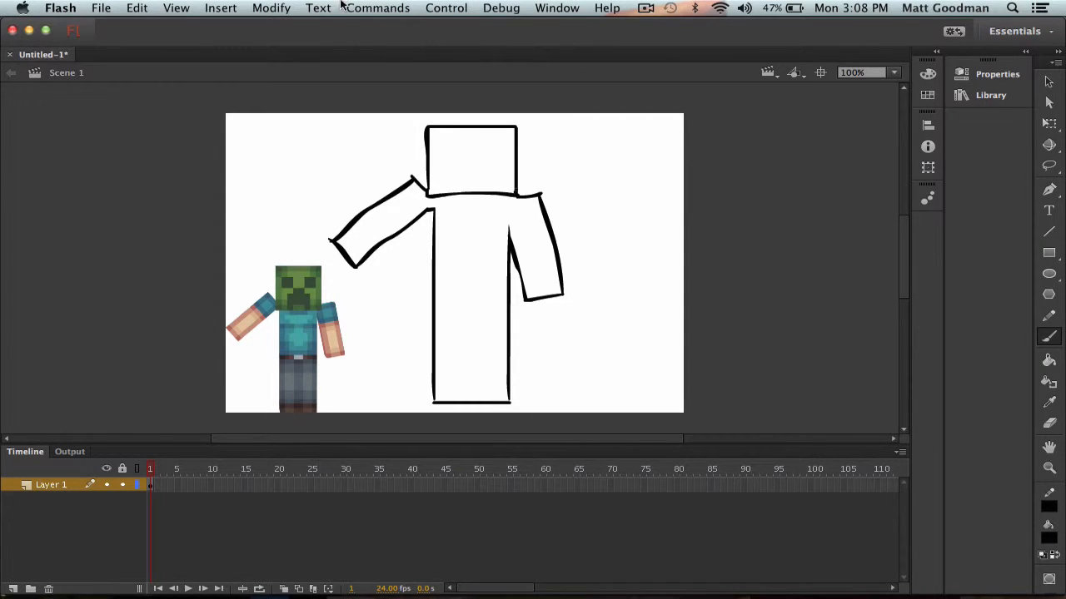
- Draw two rectangular eye outlines inside the big head outline
drag(425, 200, 513, 193)
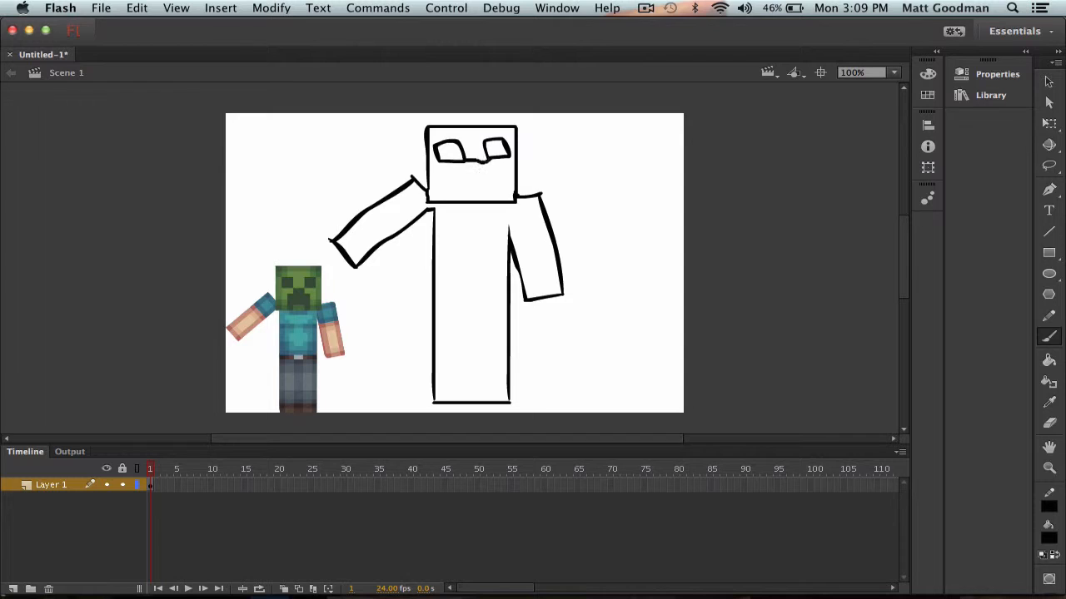
- Draw pupils inside the eyes and the jagged creeper mouth on the face
drag(462, 163, 482, 167)
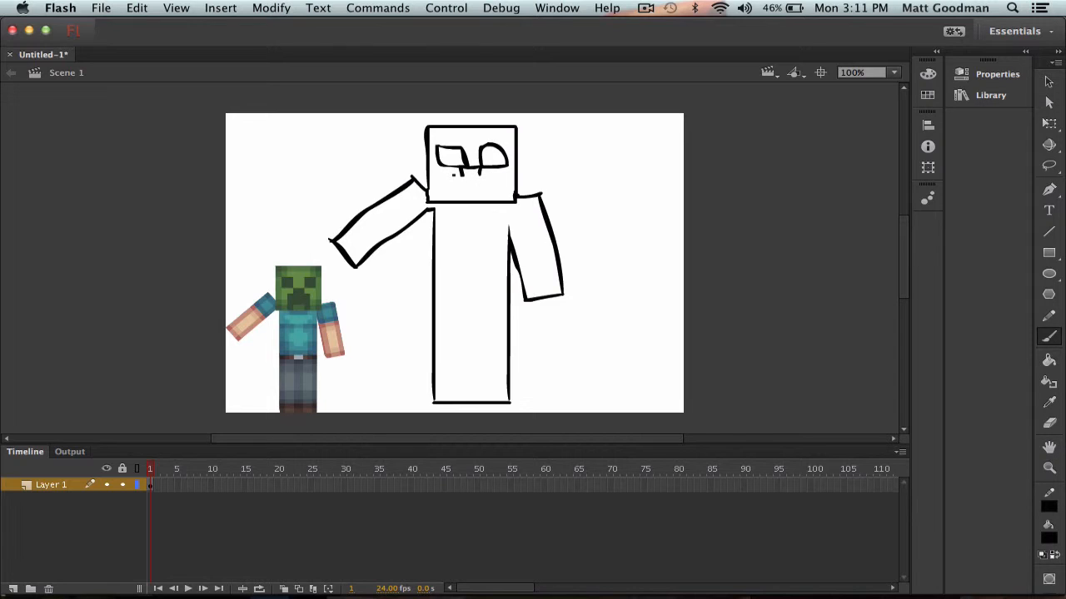
drag(446, 154, 475, 183)
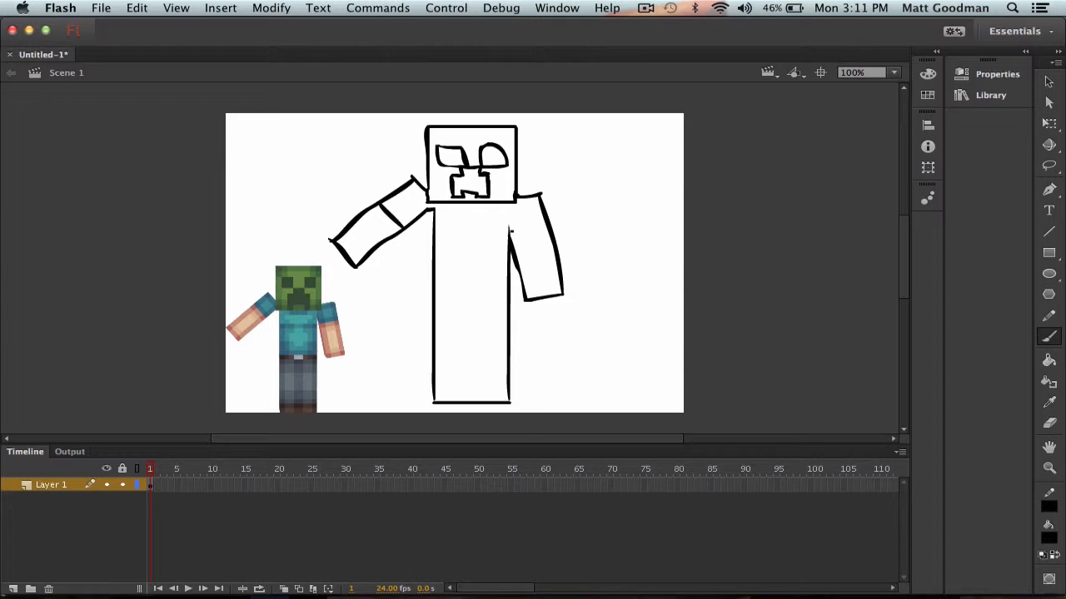
- Draw a sleeve edge on the lowered arm and a belt line across the torso
drag(433, 309, 506, 310)
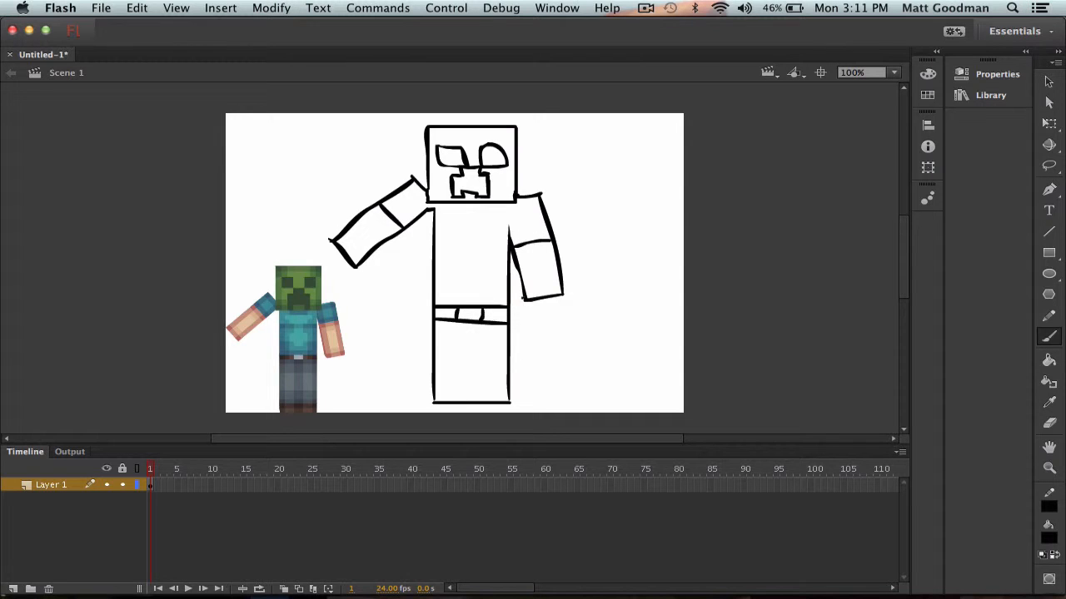
drag(435, 388, 500, 389)
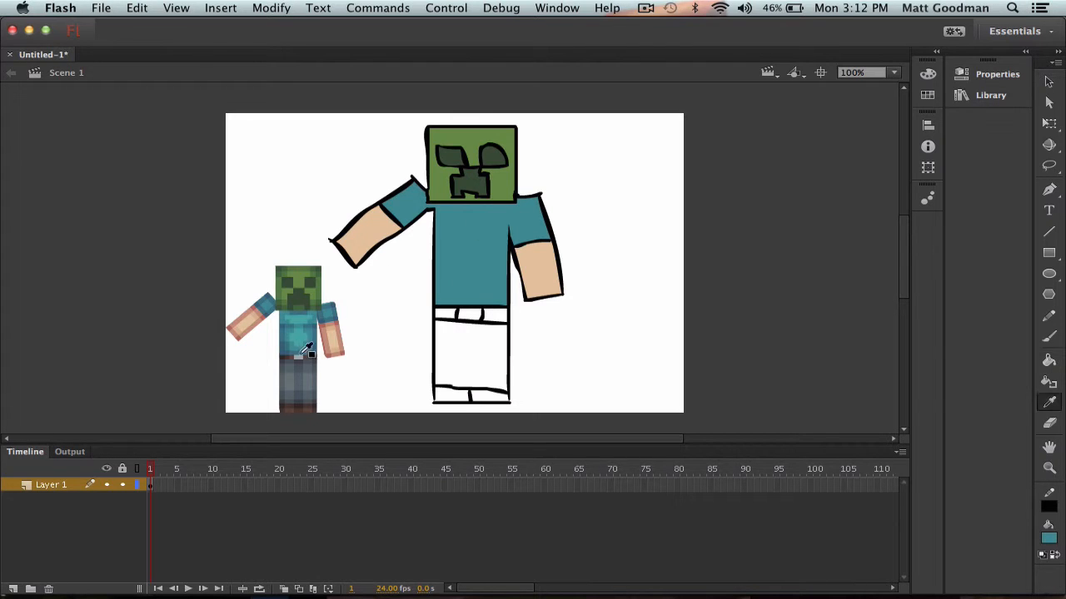
- Fill the pants gray with the Paint Bucket to match the reference
click(470, 349)
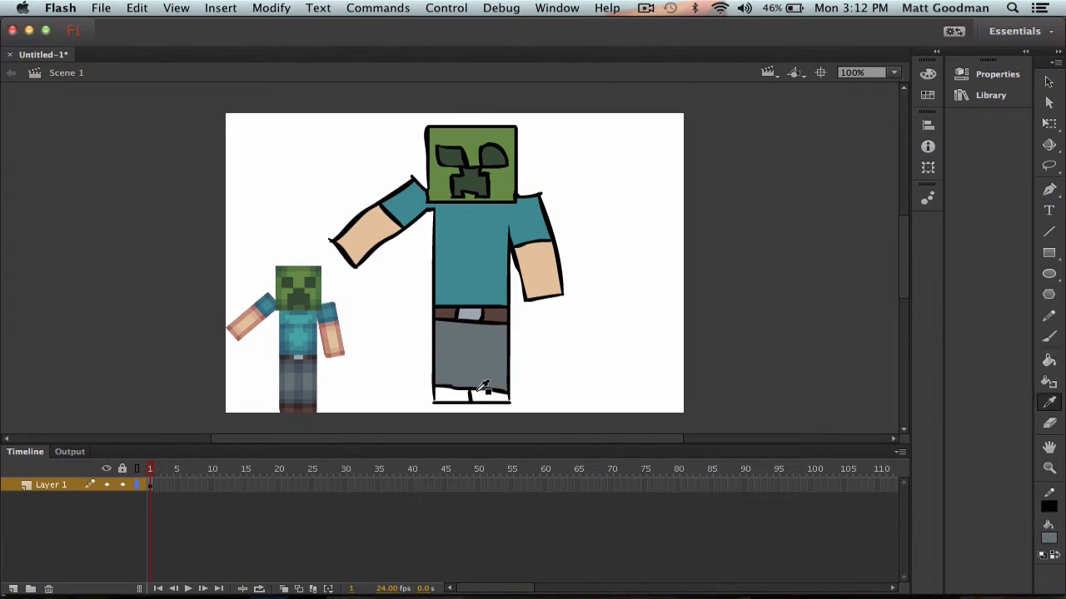